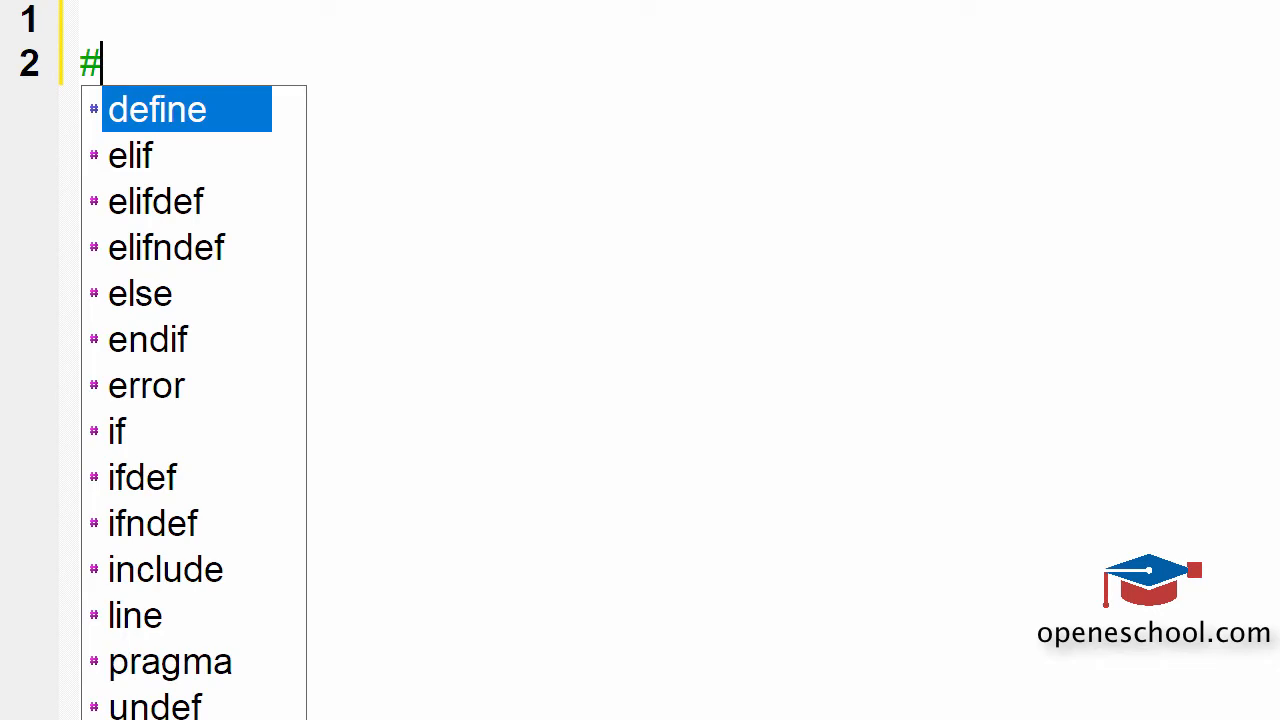
# - Write #include<stdio.h>, void main() with braces, declare int a = 5; and begin an if
pyautogui.write('include<stdio.h>')
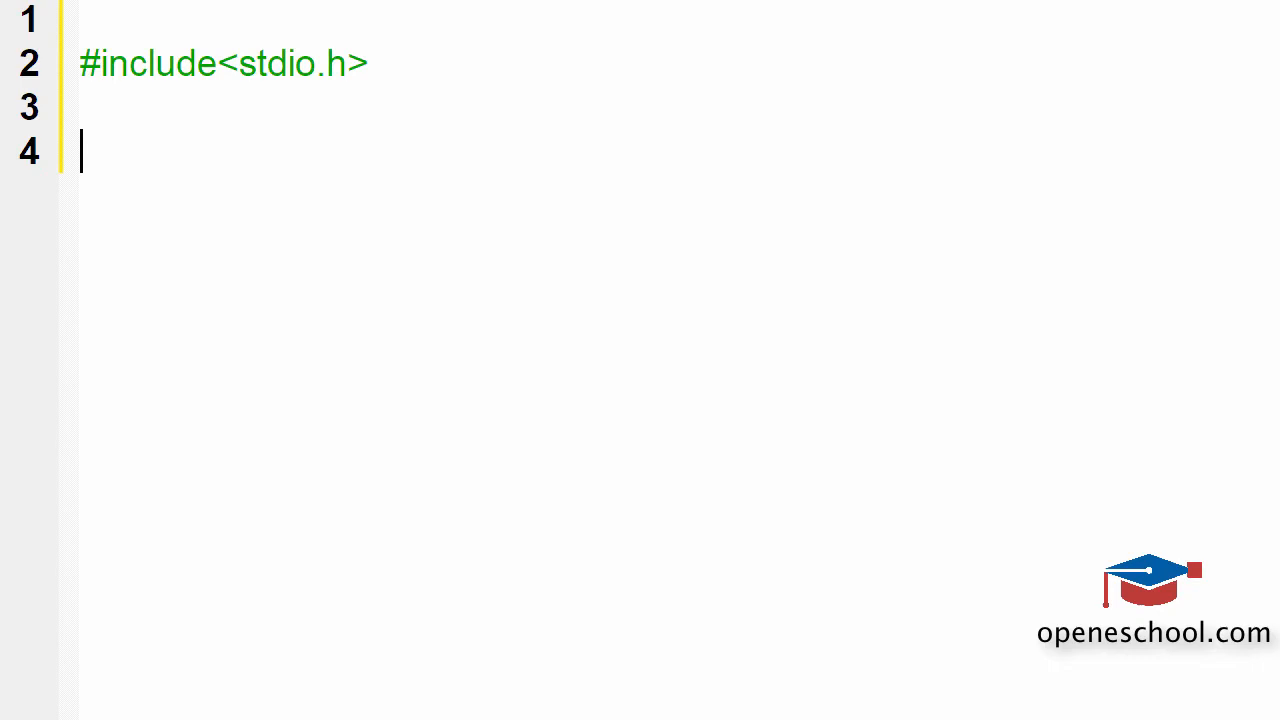
pyautogui.write('void main()')
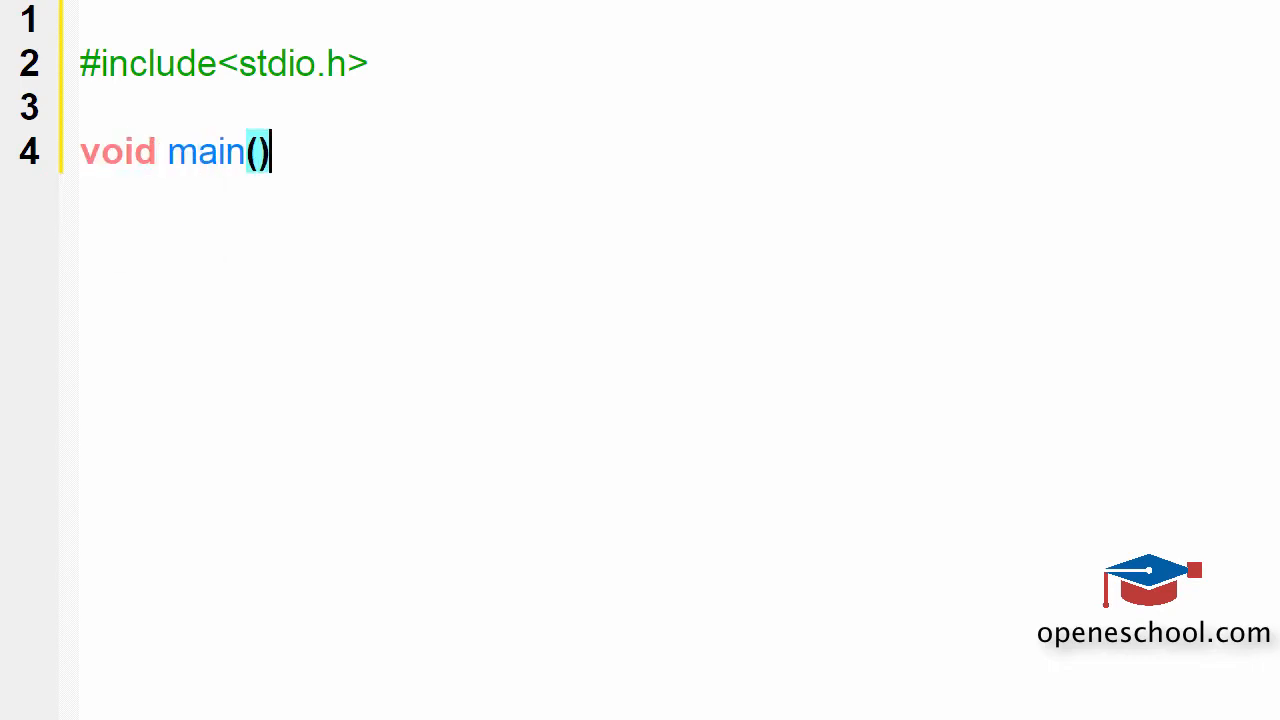
pyautogui.write('{')
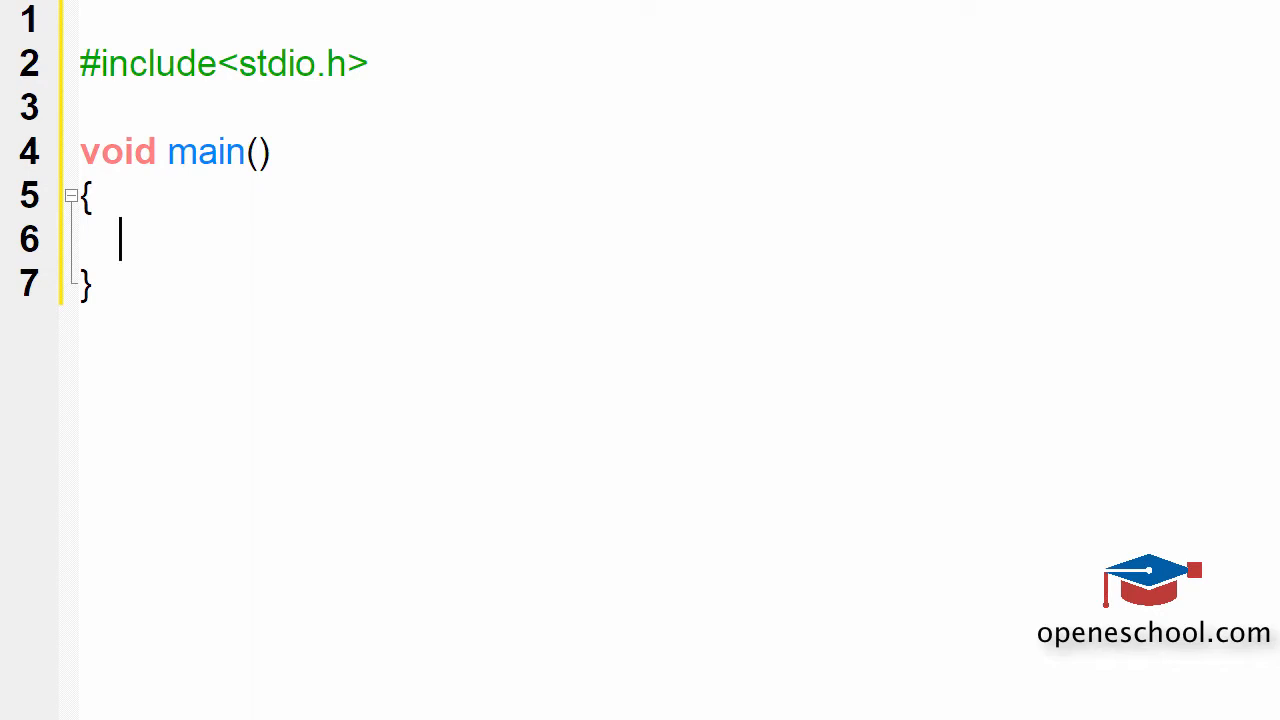
pyautogui.write('int a =')
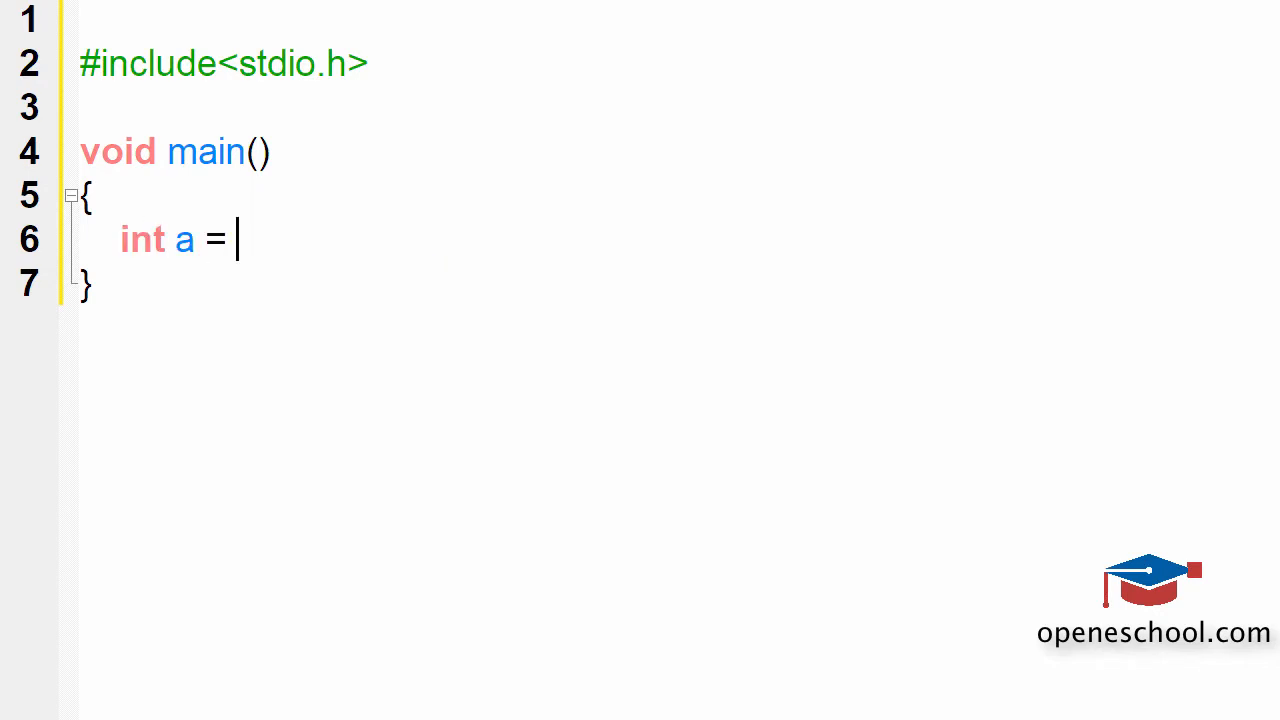
pyautogui.write('5;')
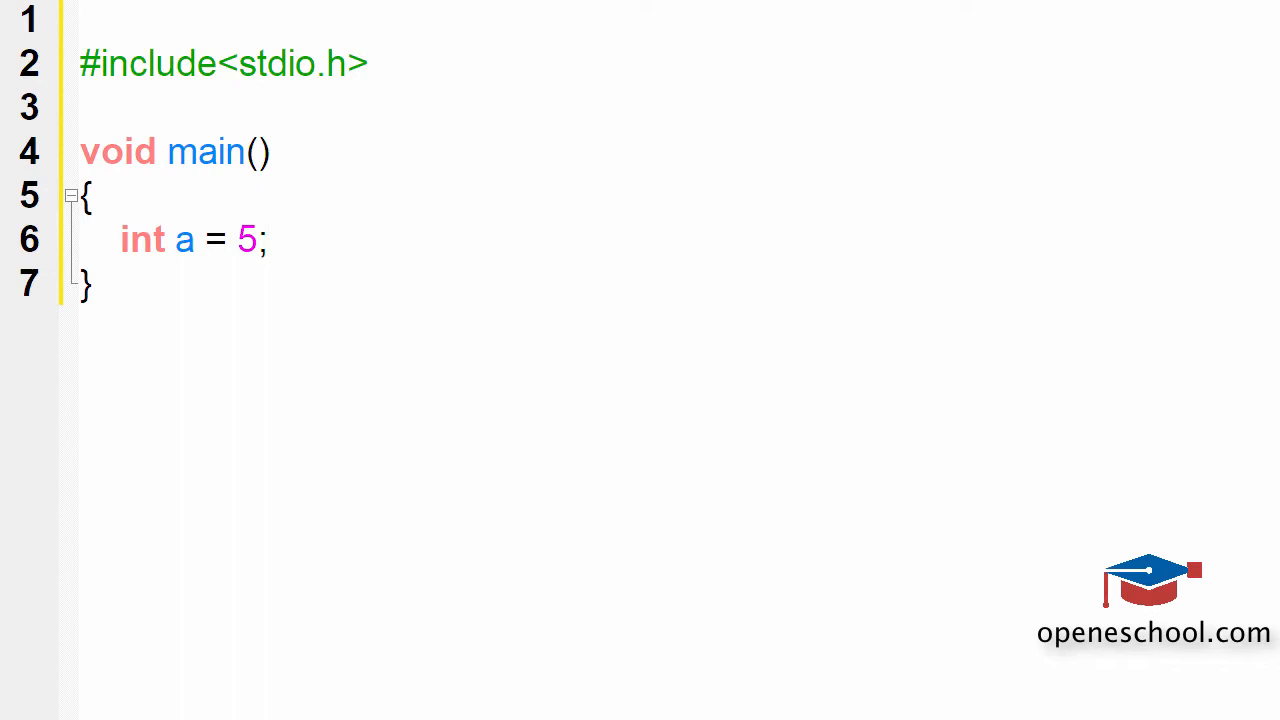
pyautogui.write('if')
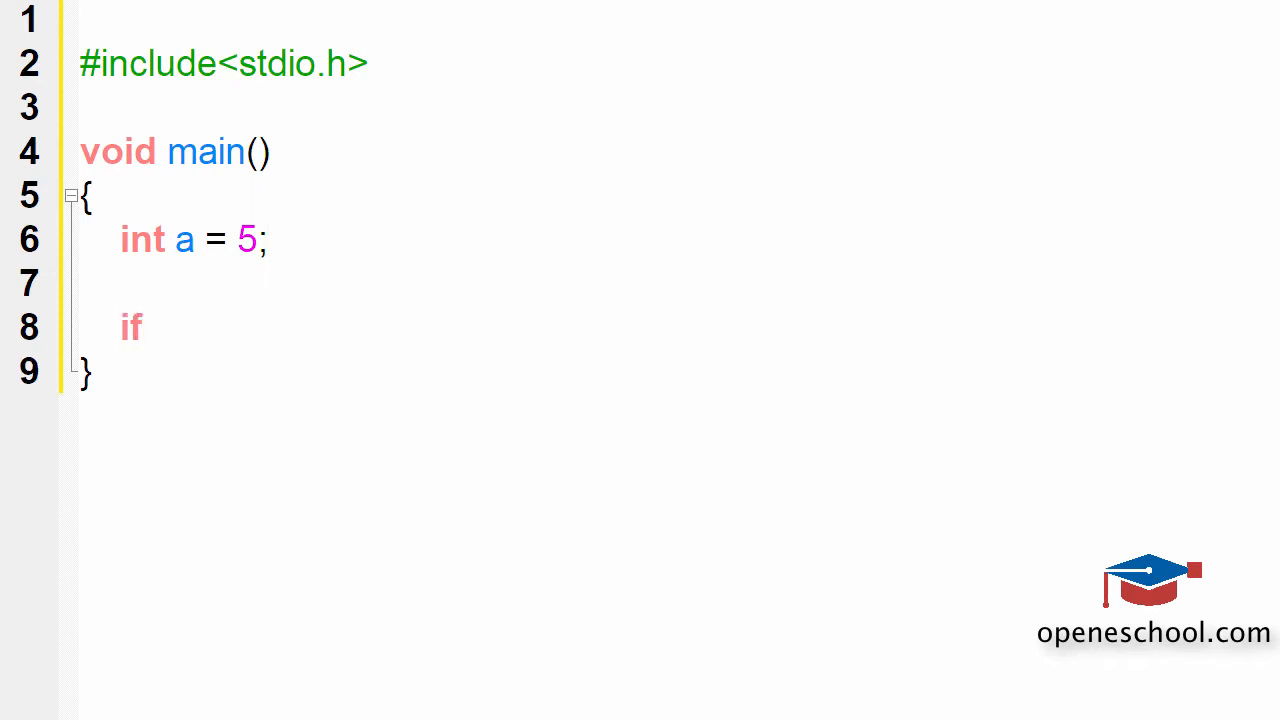
# - Write the condition if(a % 2 == 0) with printf("Even") in its body
pyautogui.write('()')
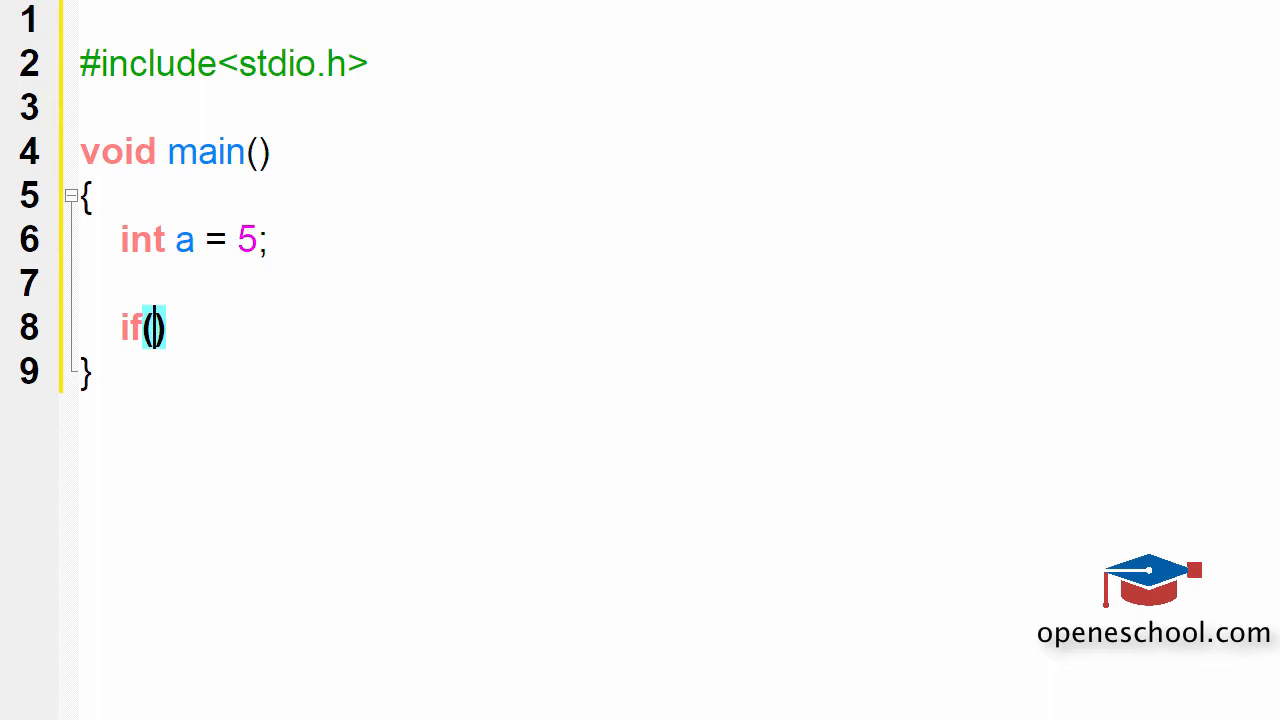
pyautogui.write('a')
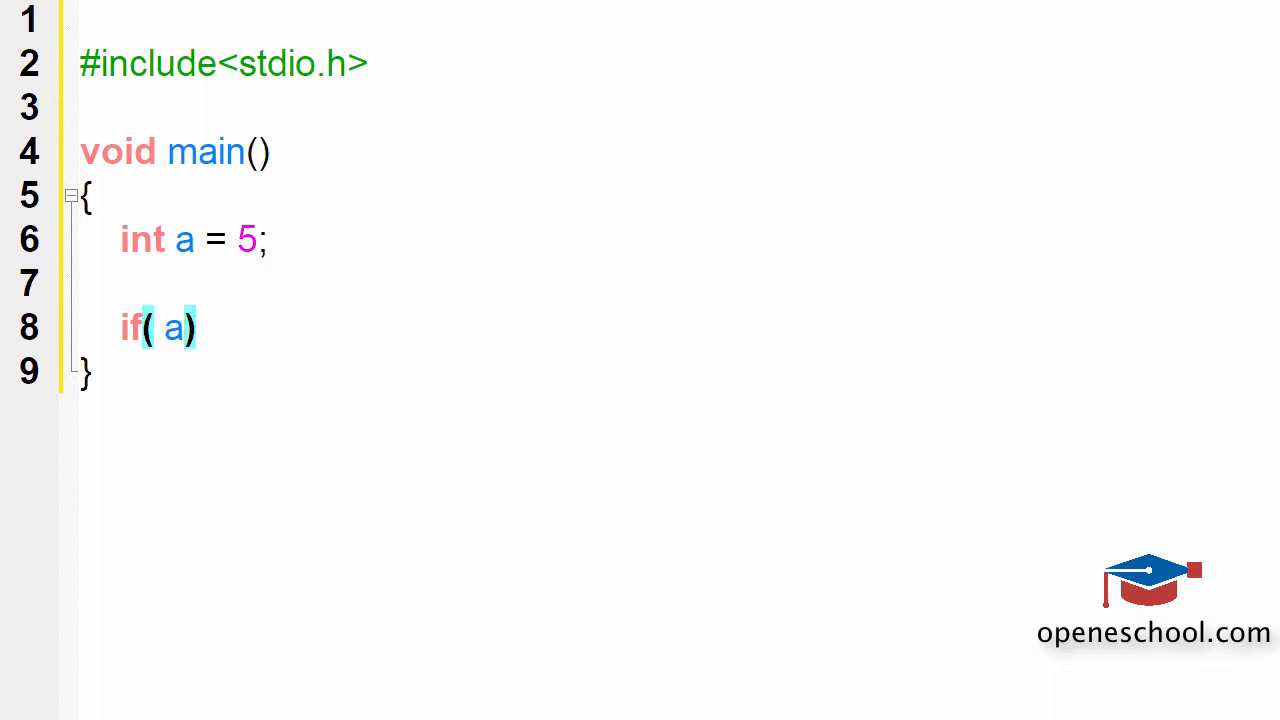
pyautogui.write('% 2 ==')
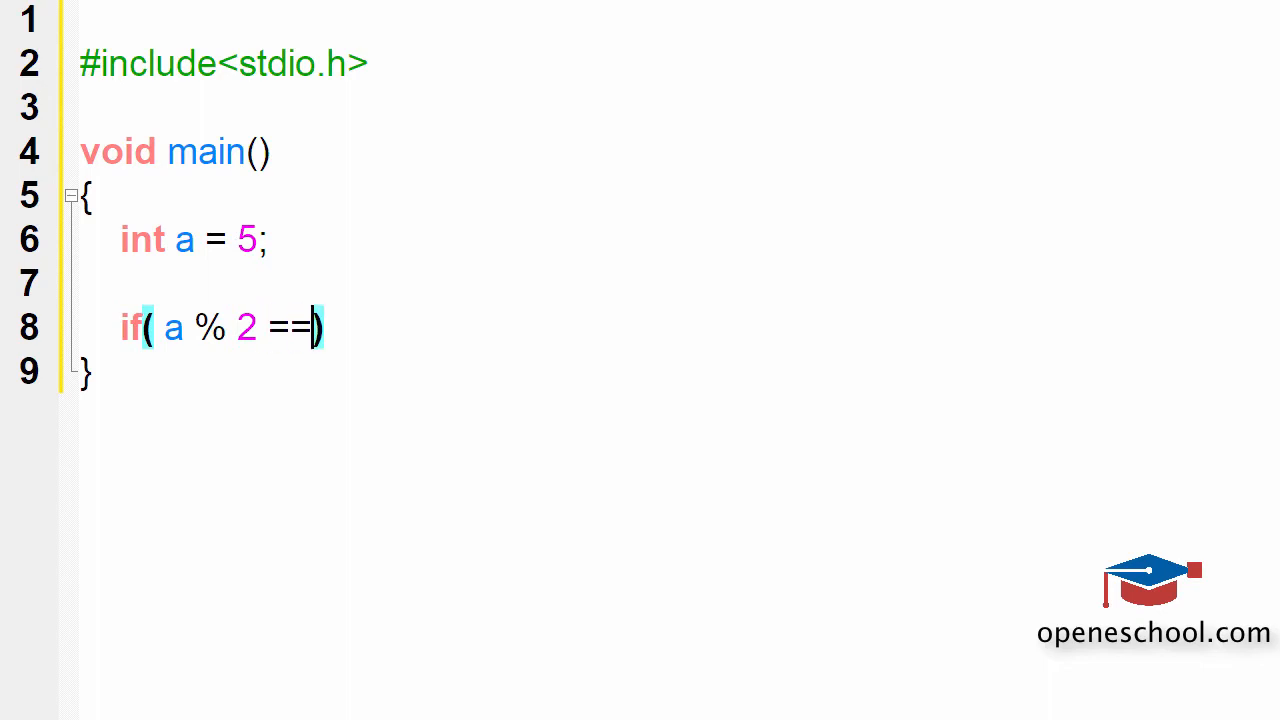
pyautogui.write('0)')
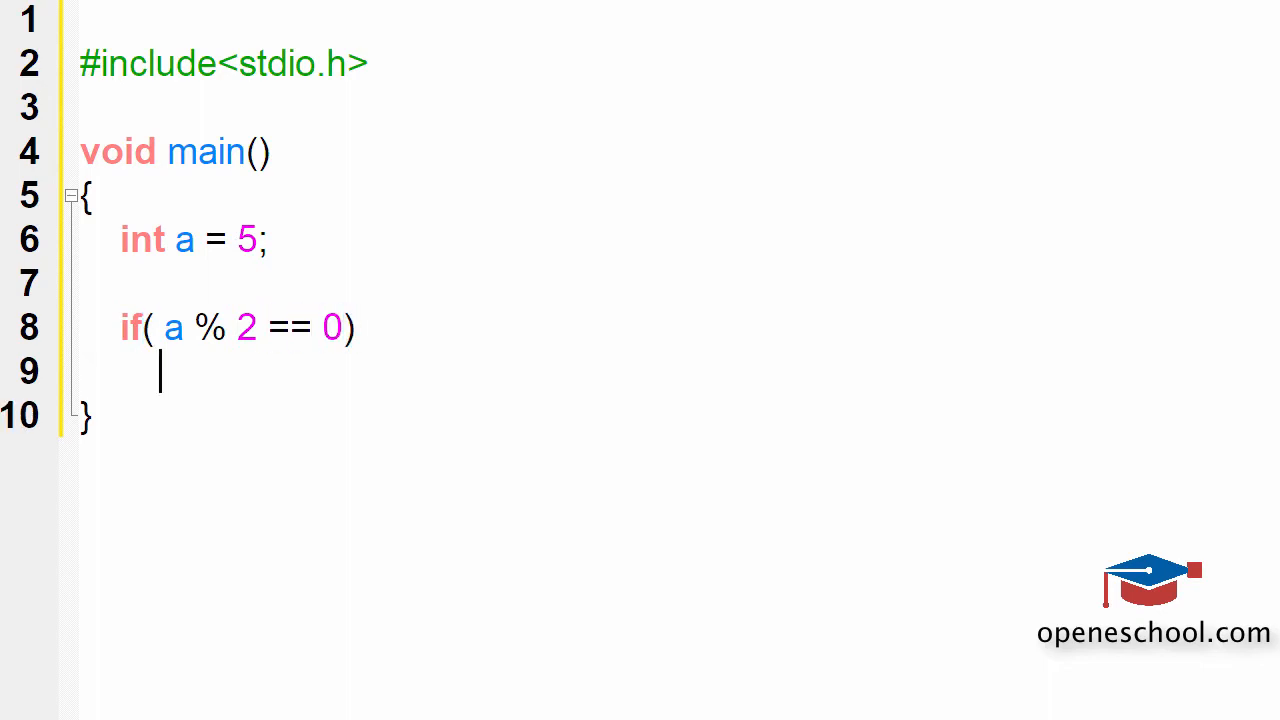
pyautogui.write('printf("")')
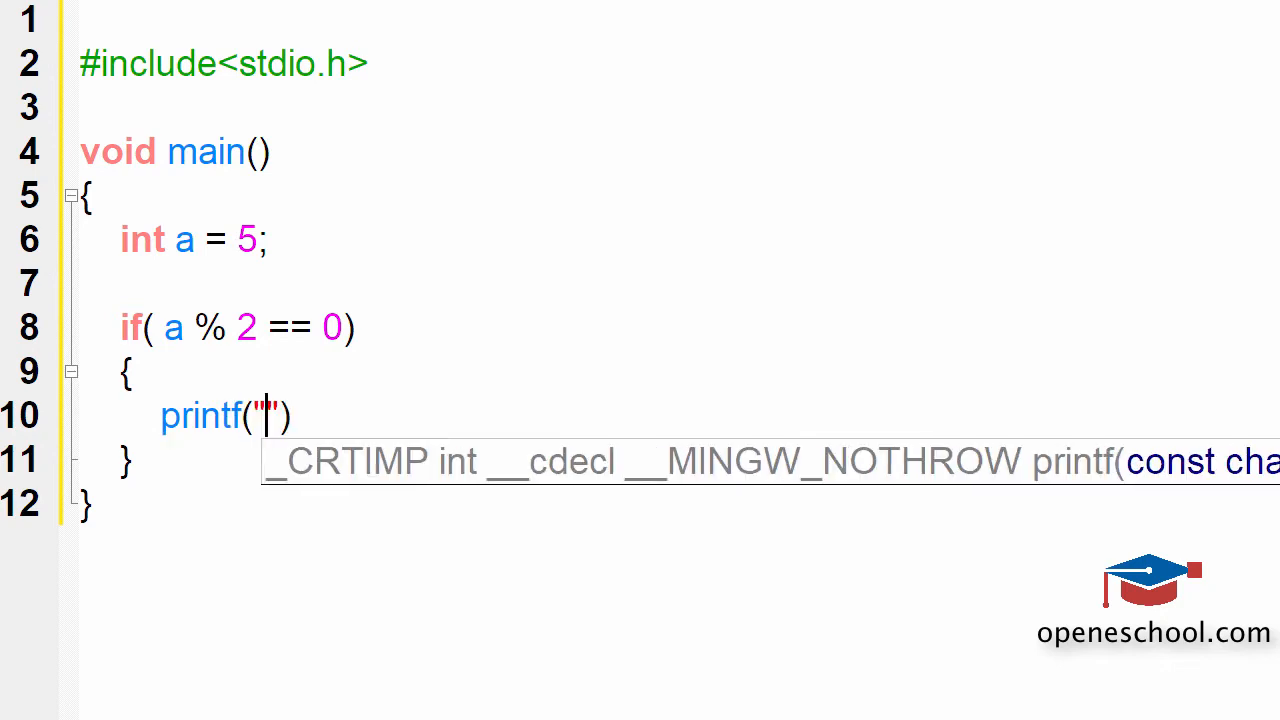
pyautogui.write('Even')
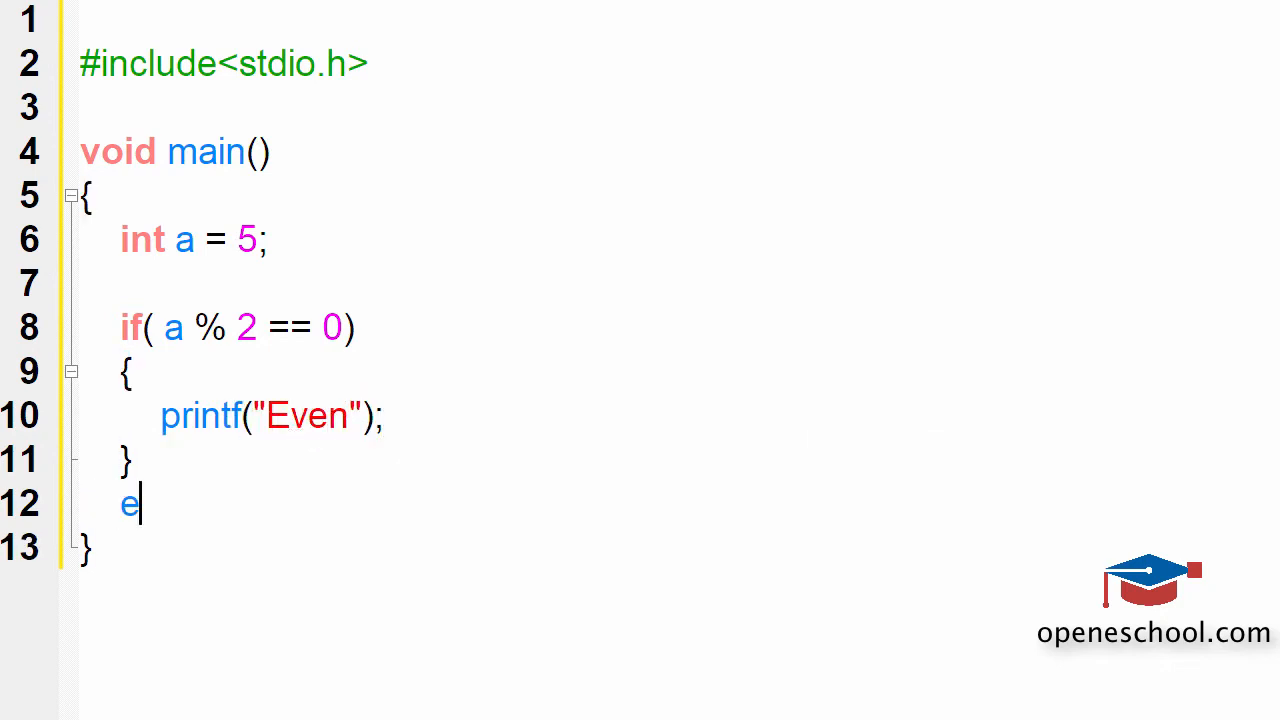
# - Add the else branch that prints "Odd"
pyautogui.write('lse')
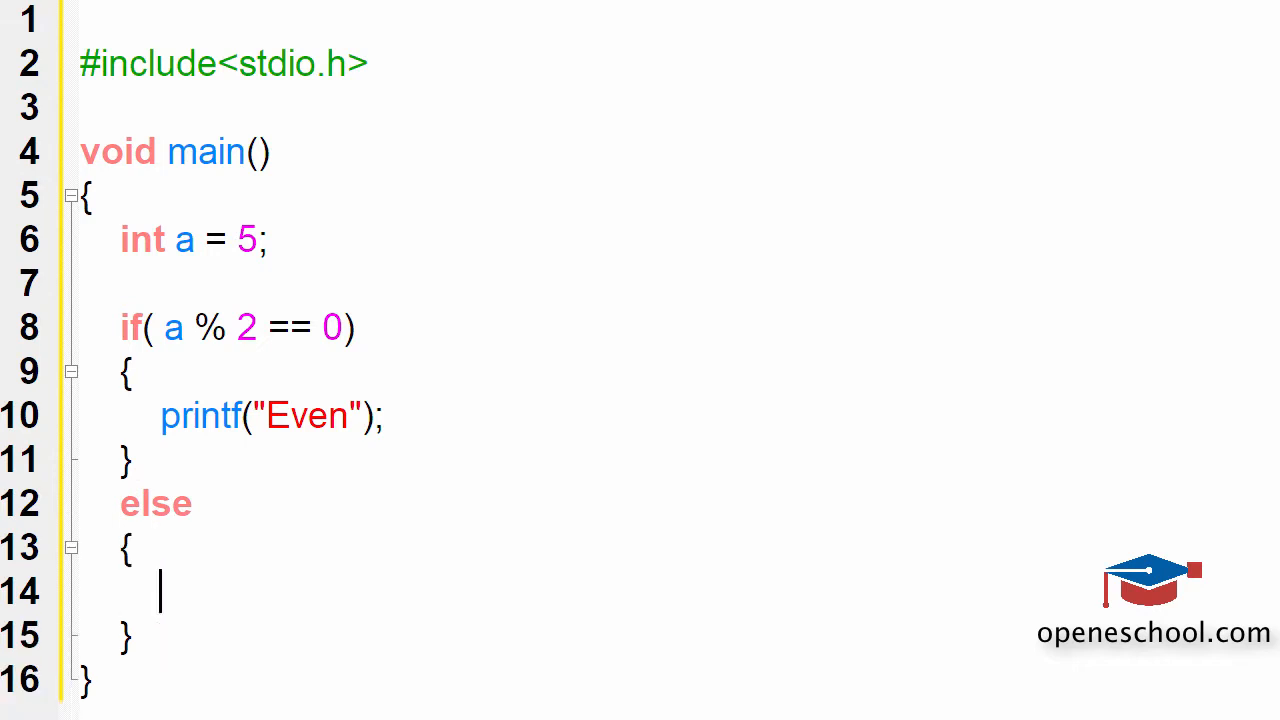
pyautogui.write('printF()')
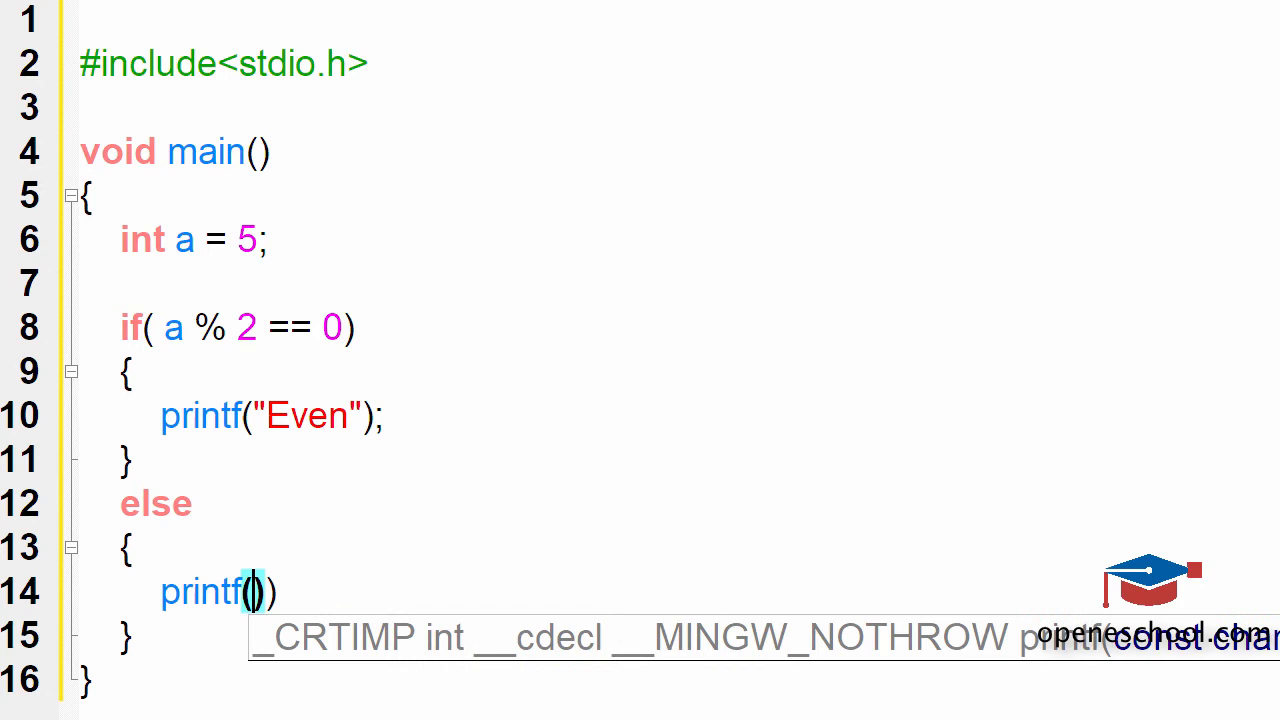
pyautogui.write('"Odd"')
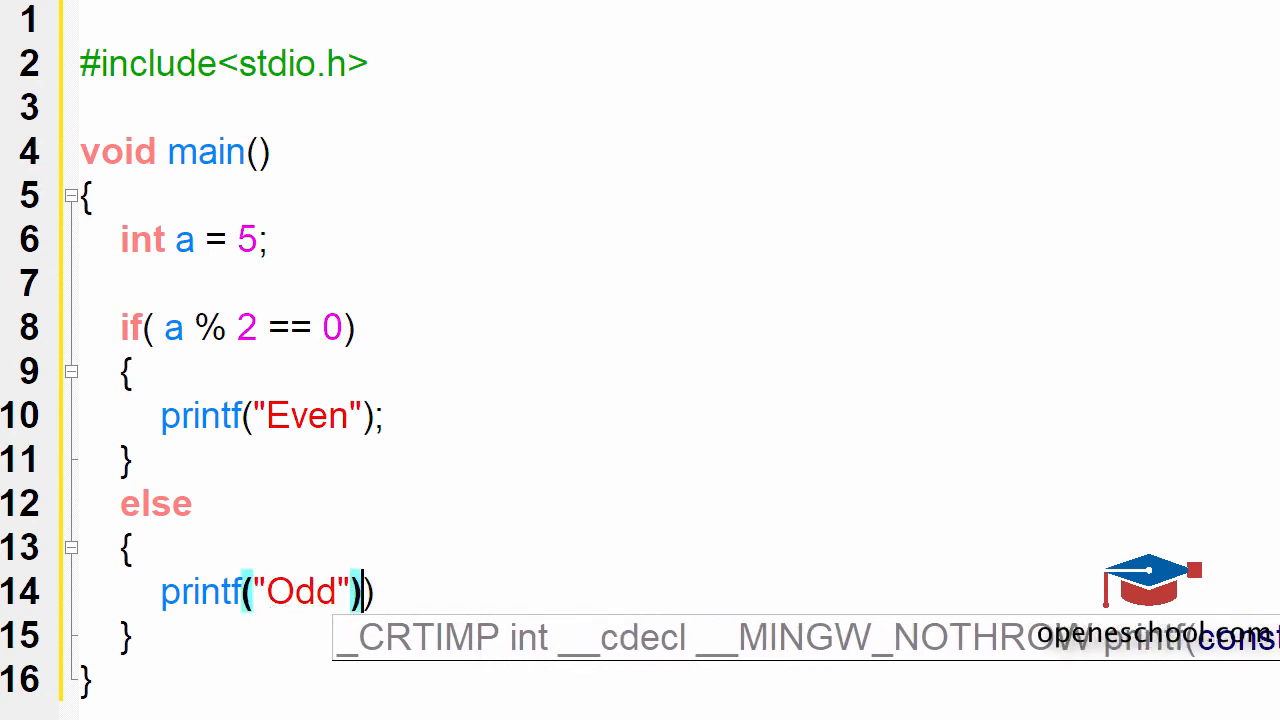
pyautogui.write(';')
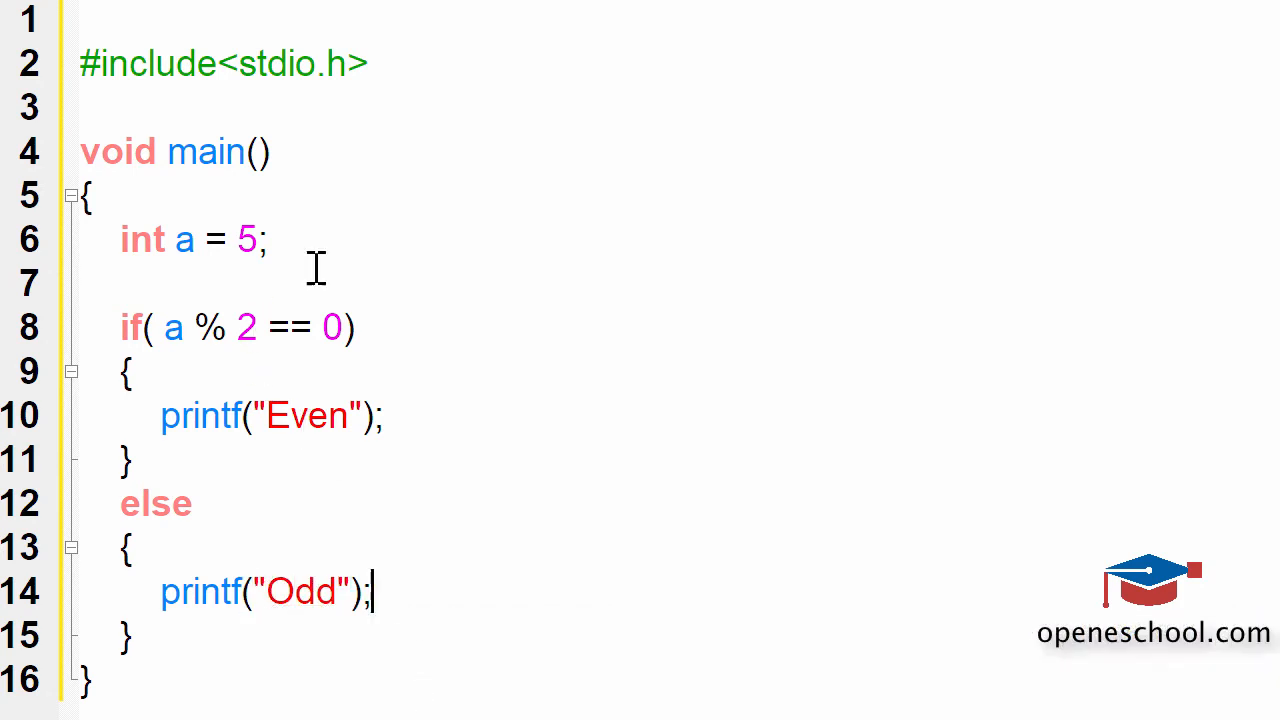
pyautogui.click(268, 240)
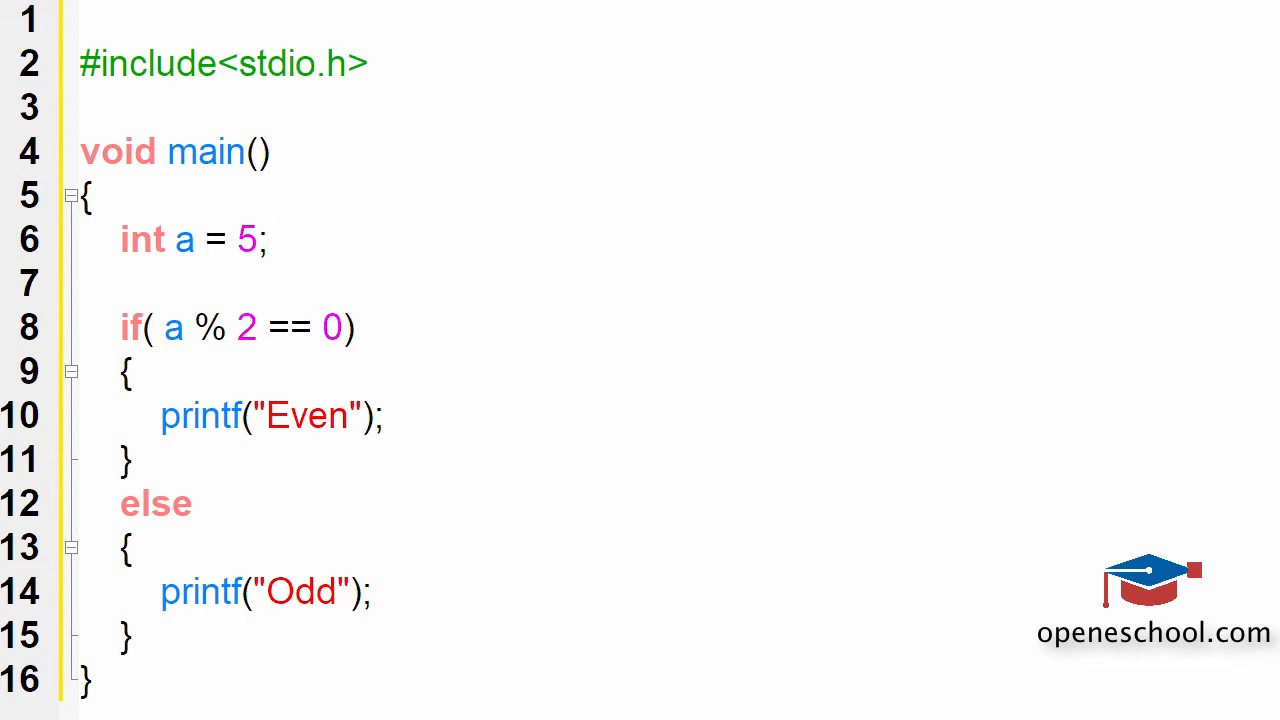
pyautogui.moveTo(228, 304)
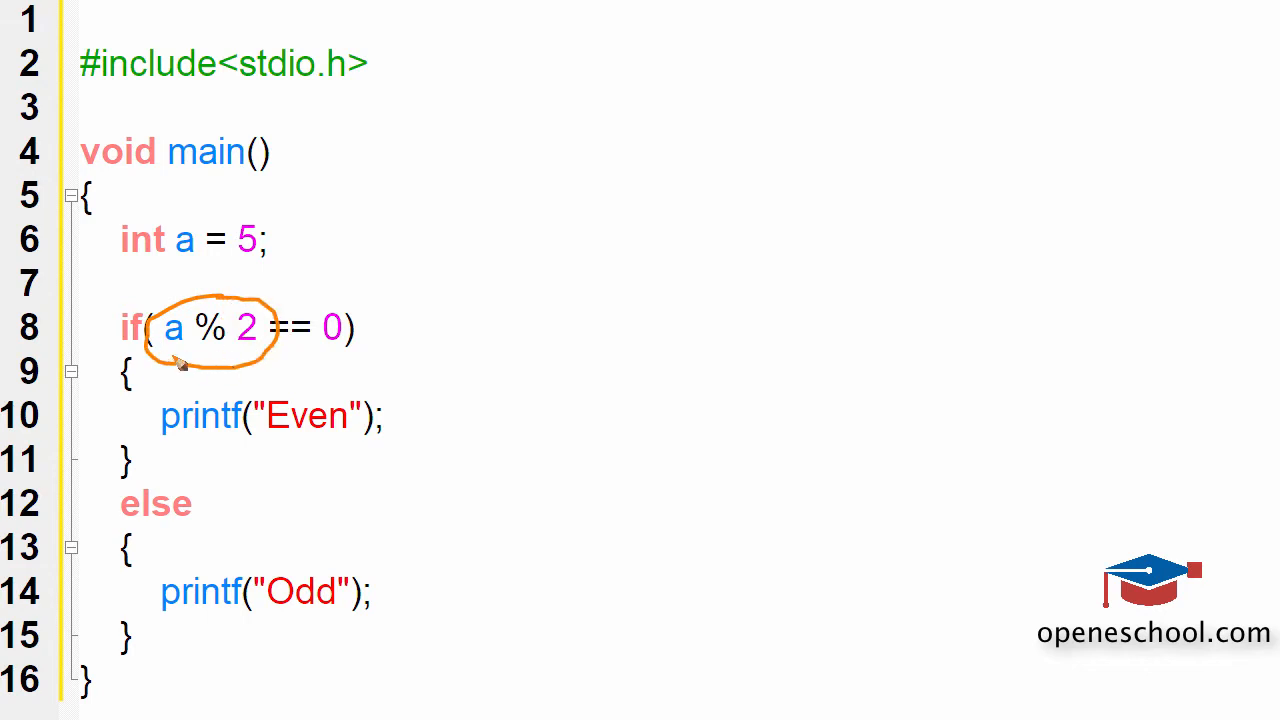
pyautogui.moveTo(188, 272)
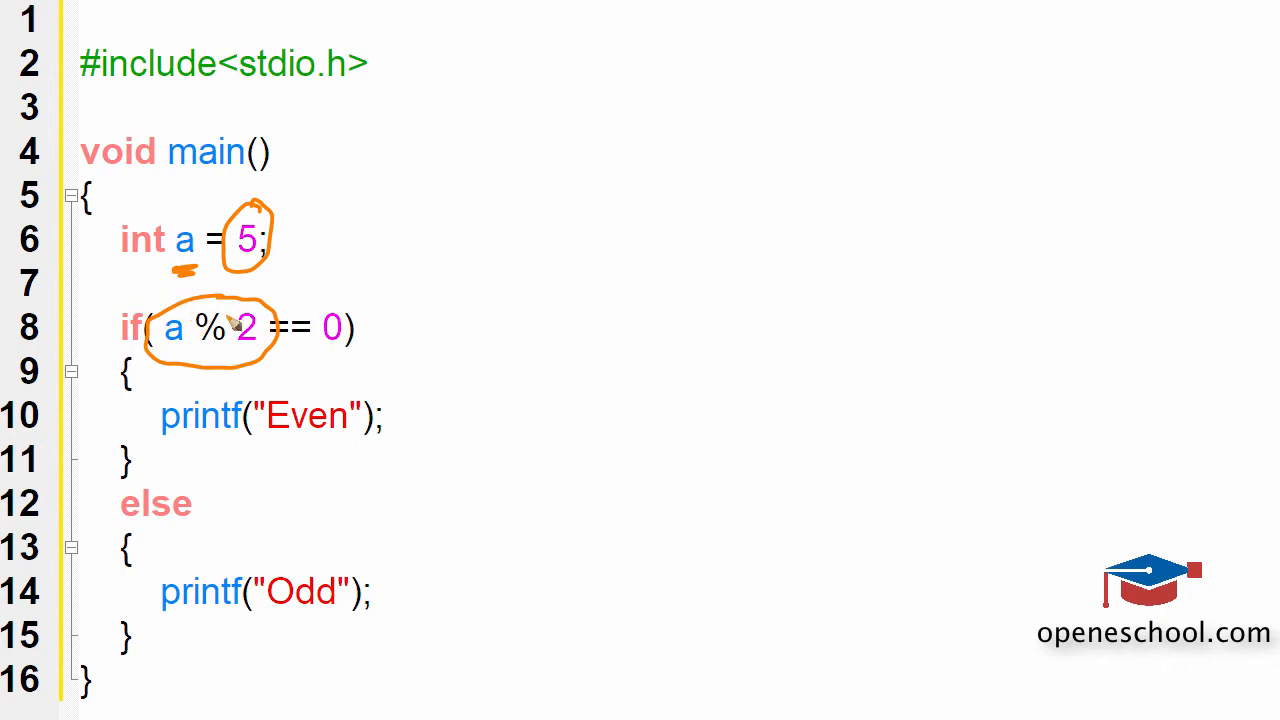
pyautogui.moveTo(372, 344)
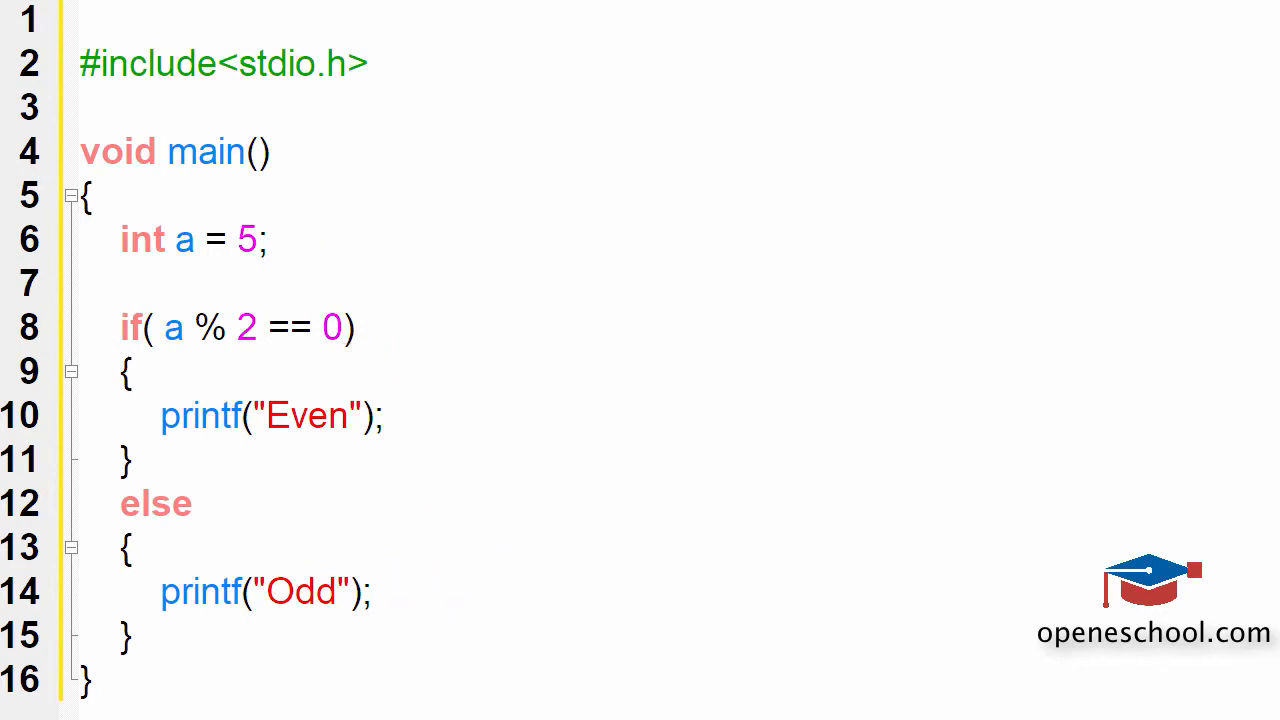
pyautogui.moveTo(476, 648)
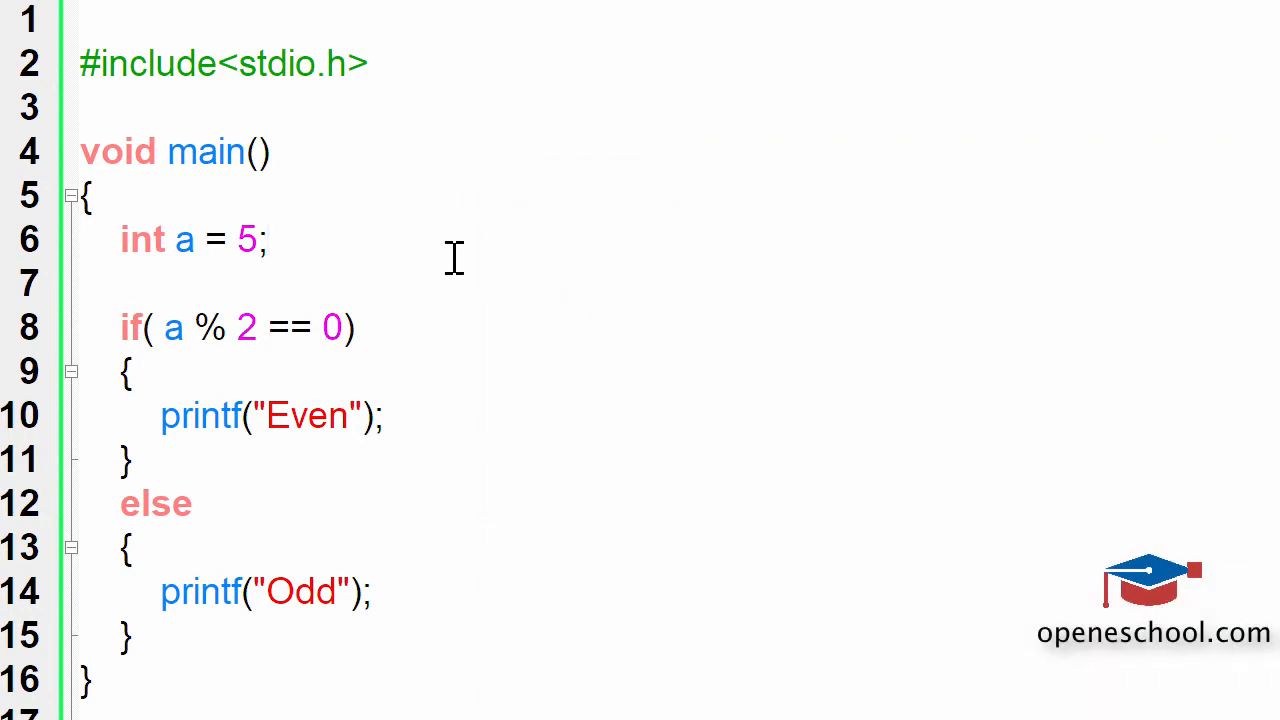
# - Change a's initial value from 5 to 6
pyautogui.write('6')
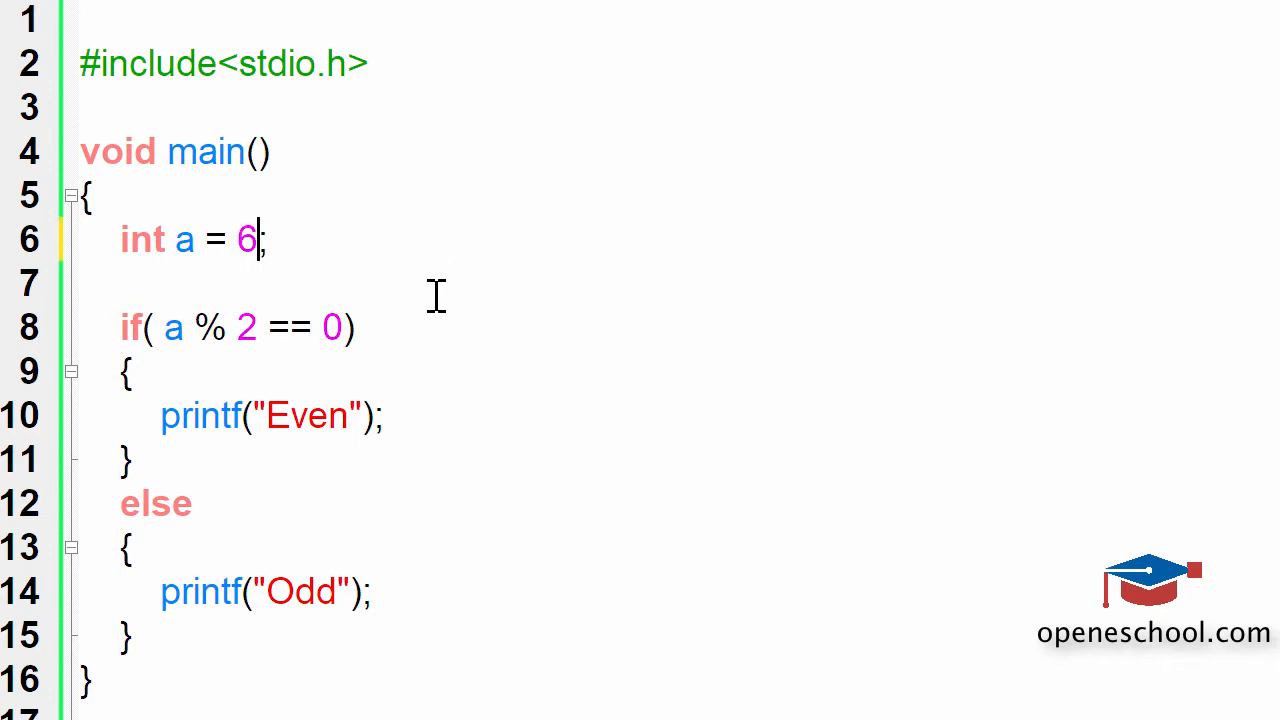
pyautogui.moveTo(410, 372)
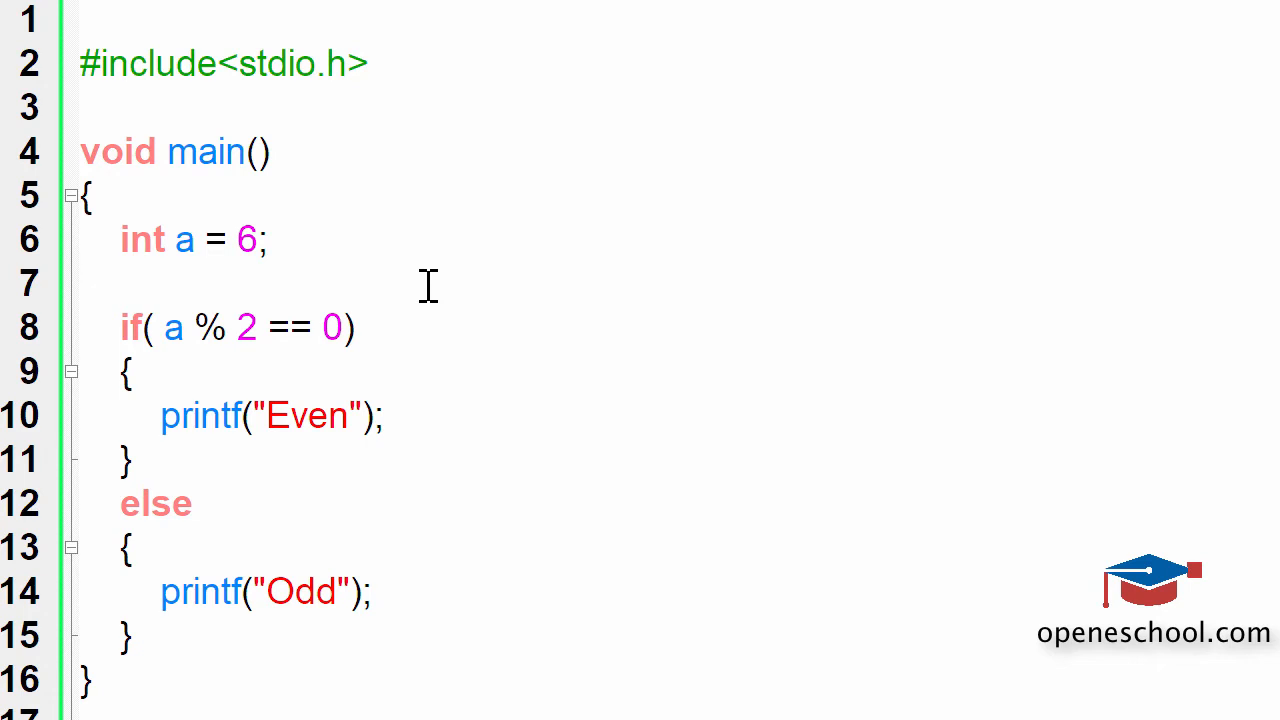
pyautogui.moveTo(196, 330)
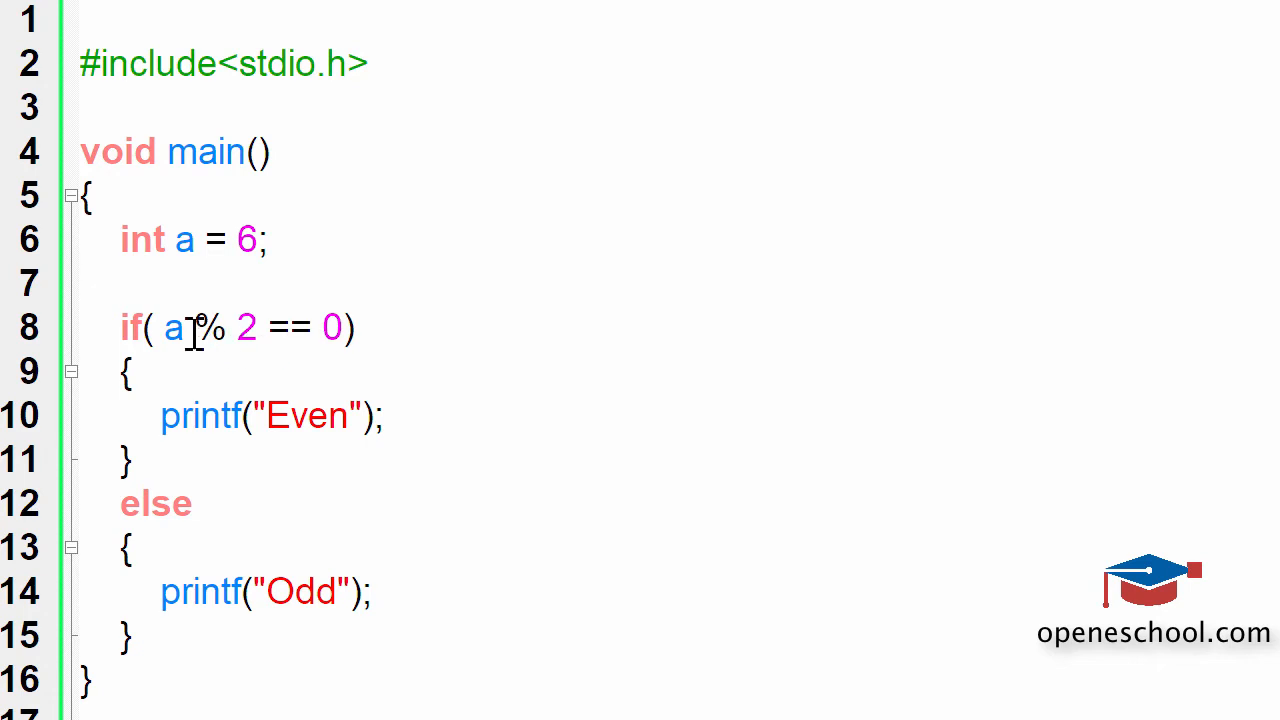
pyautogui.doubleClick(210, 328)
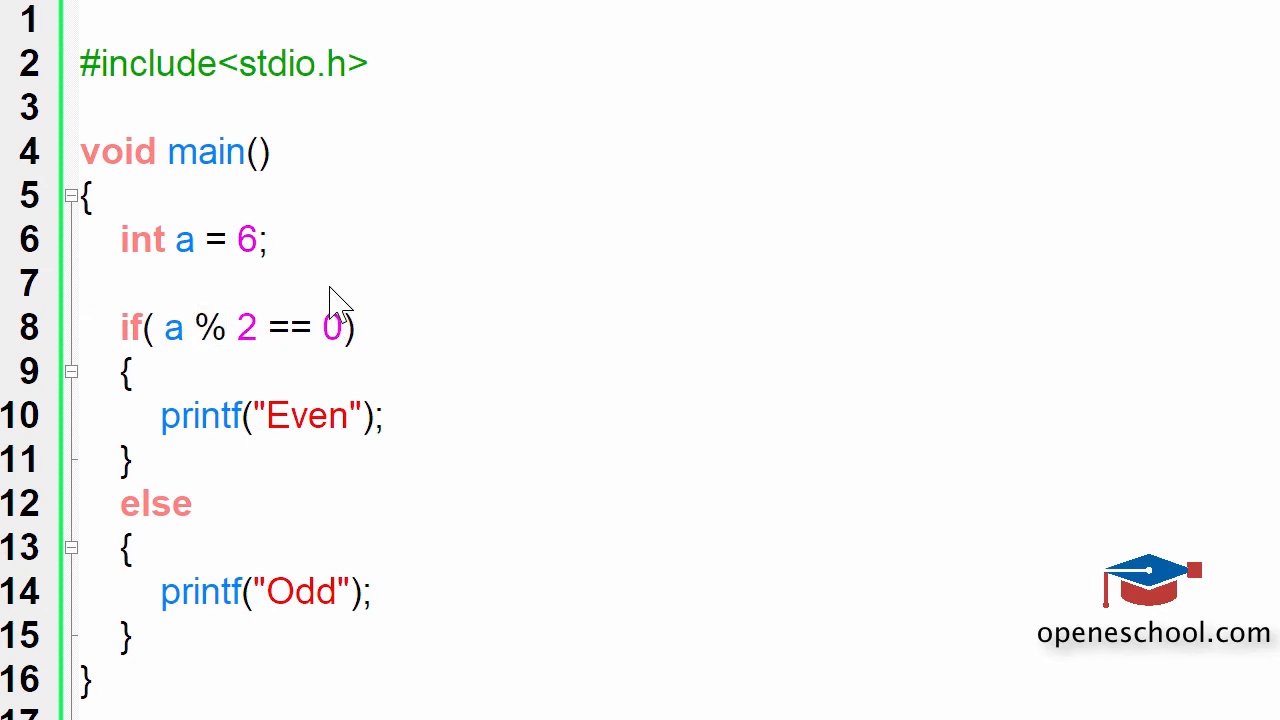
pyautogui.click(84, 284)
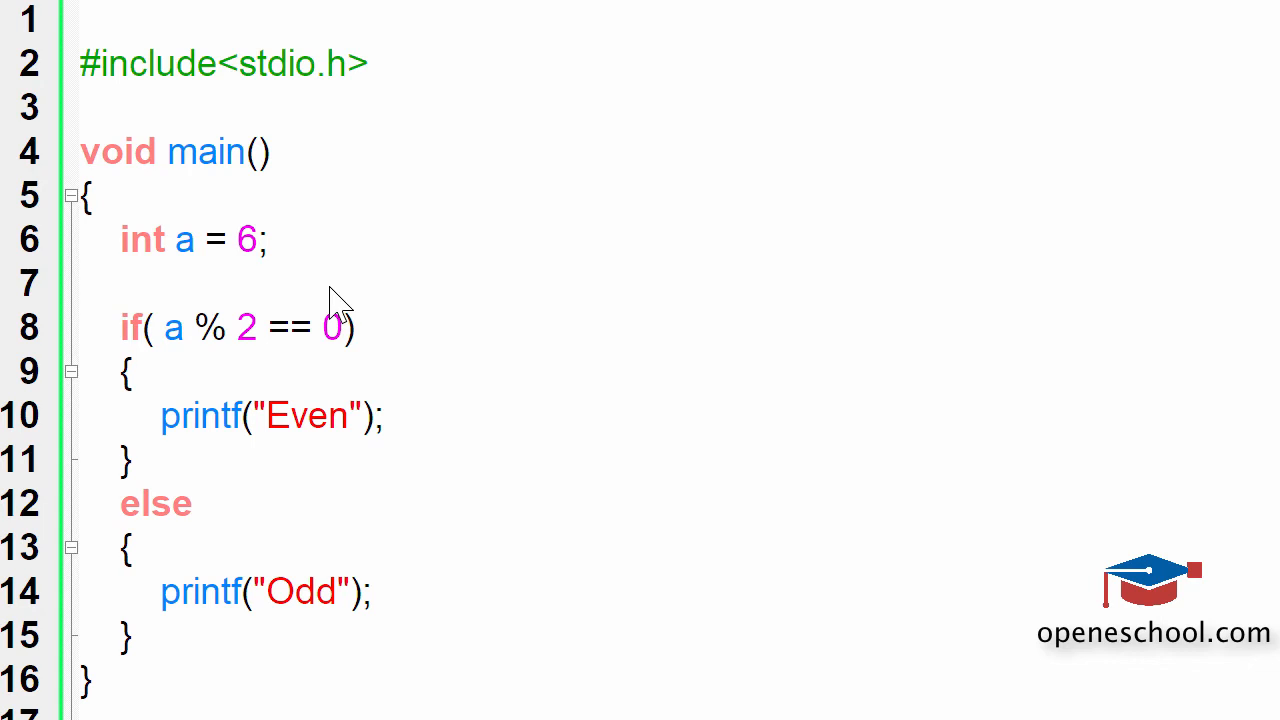
pyautogui.click(82, 284)
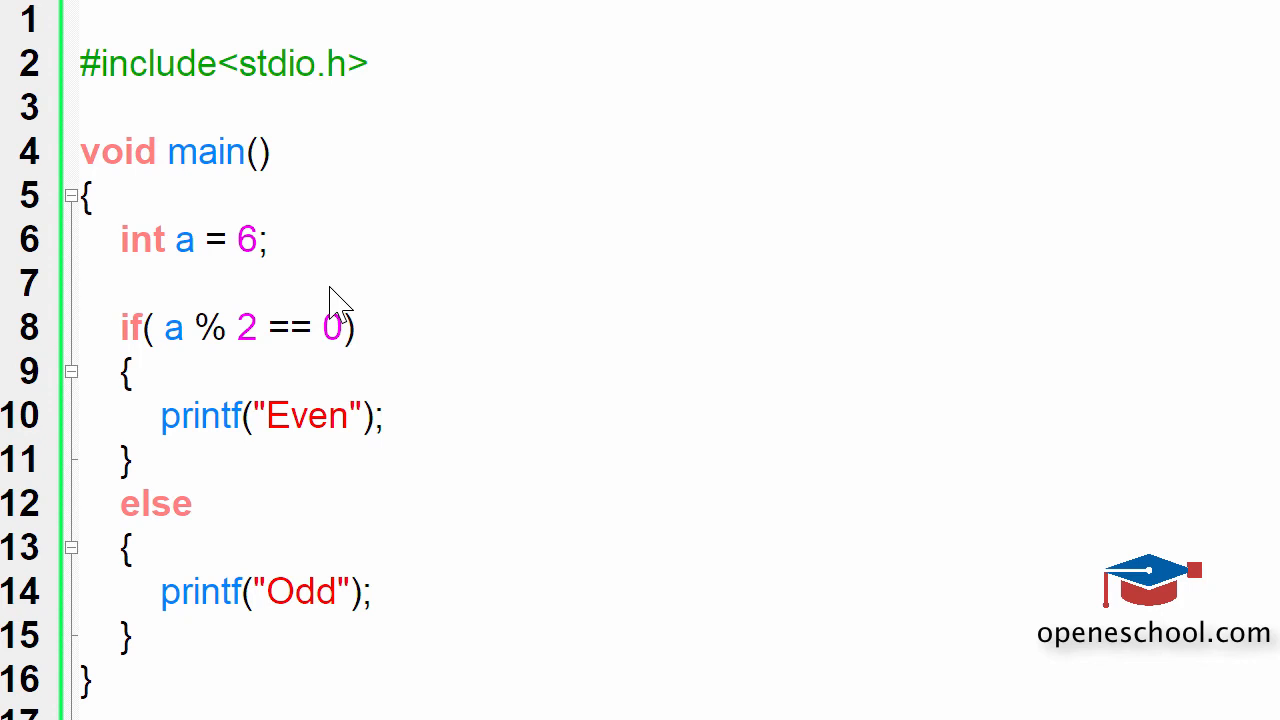
pyautogui.click(84, 284)
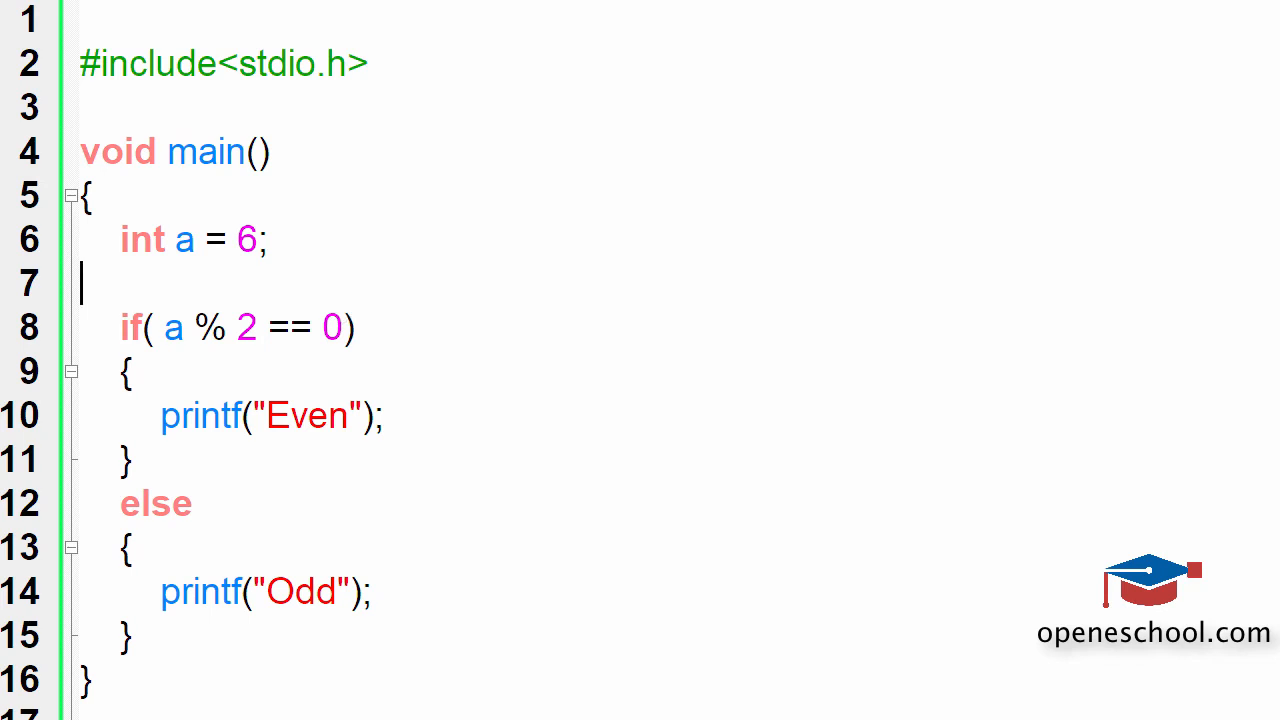